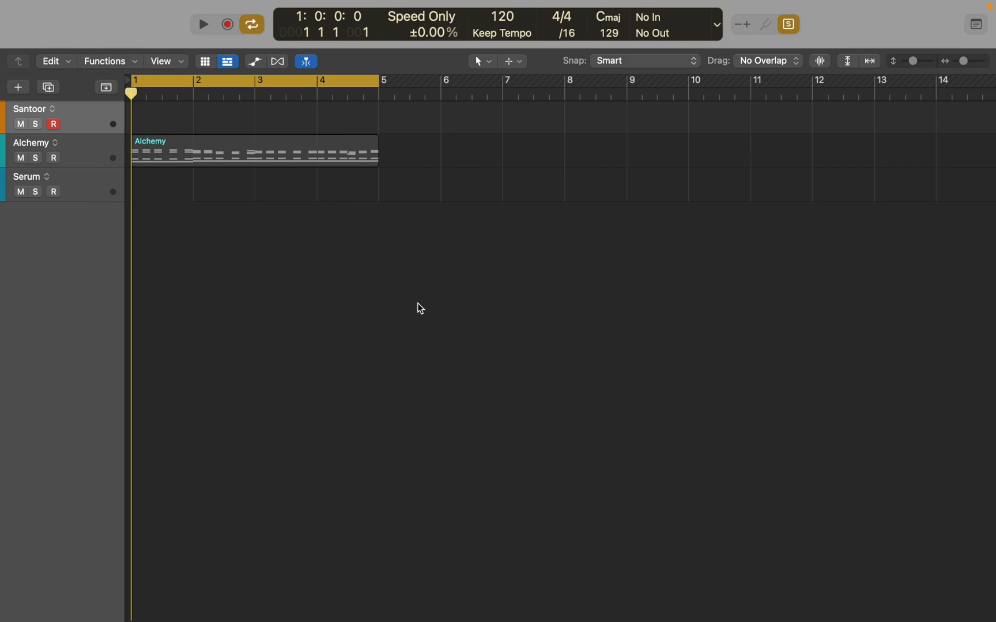
- Open Project Settings to the Tuning pane, showing 440 Hz and equal-tempered scale
click(103, 7)
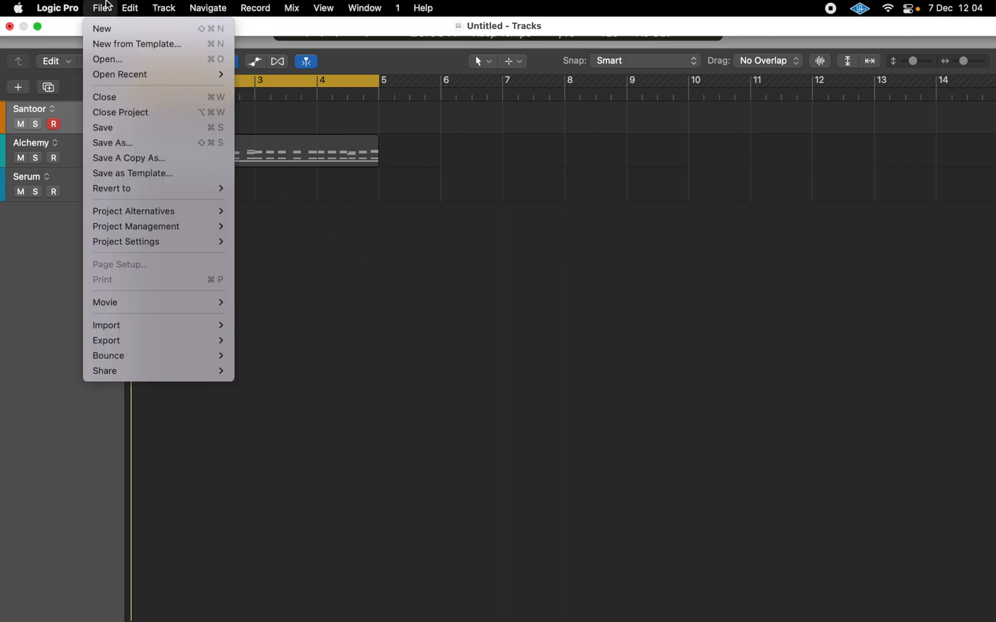
mouse_move(126, 241)
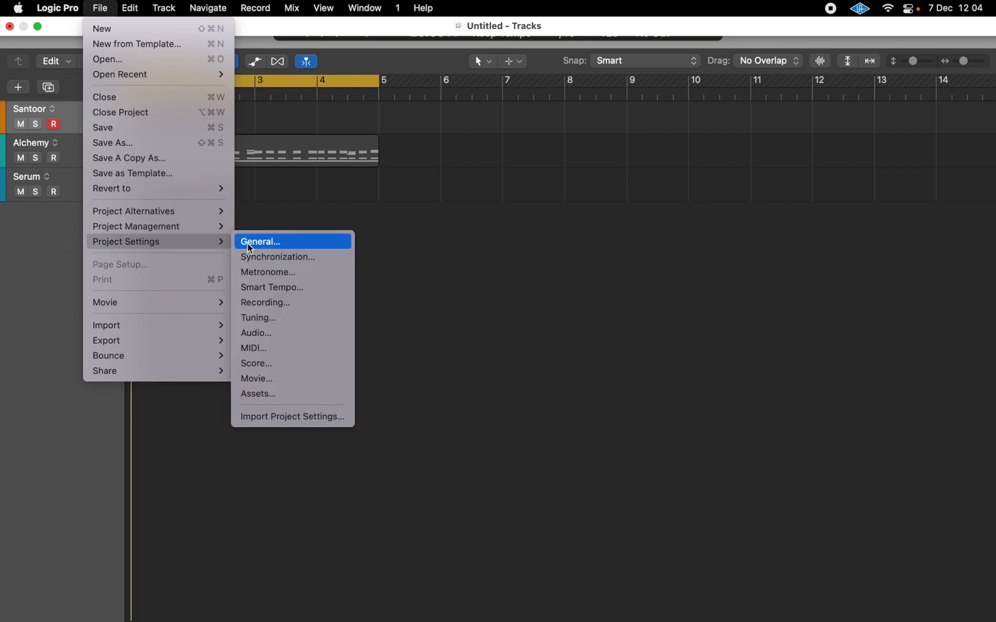
click(258, 317)
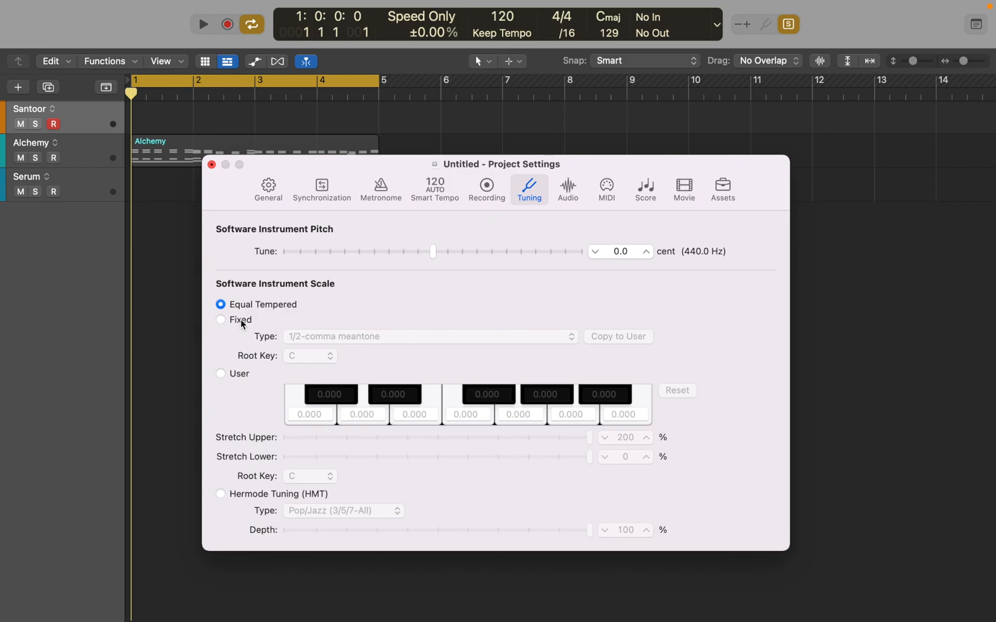
- Set a Fixed scale of type 'Arabic, empirical' and copy its offsets to the User scale
click(220, 319)
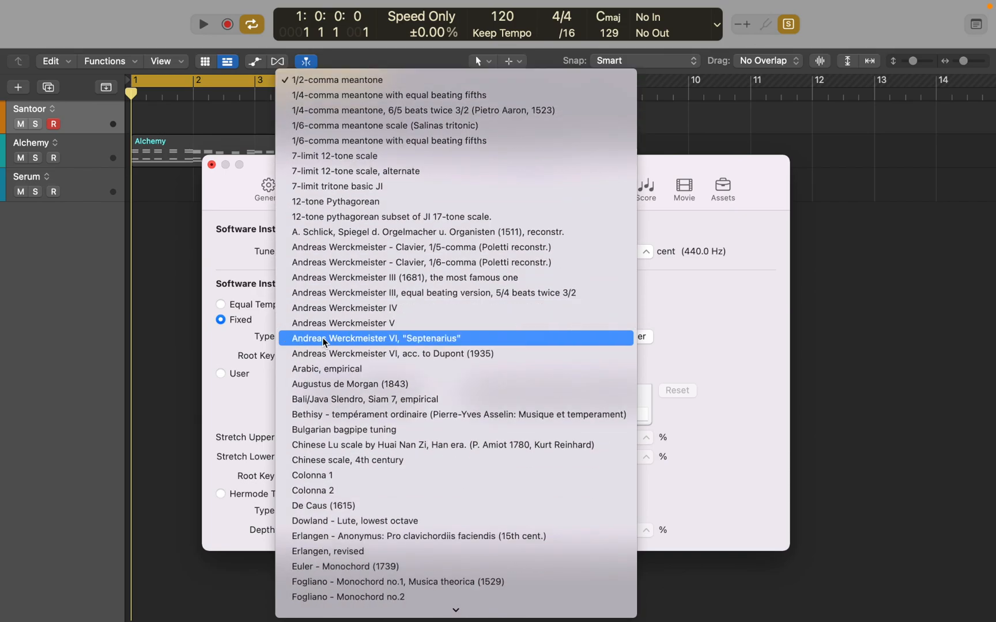
click(326, 368)
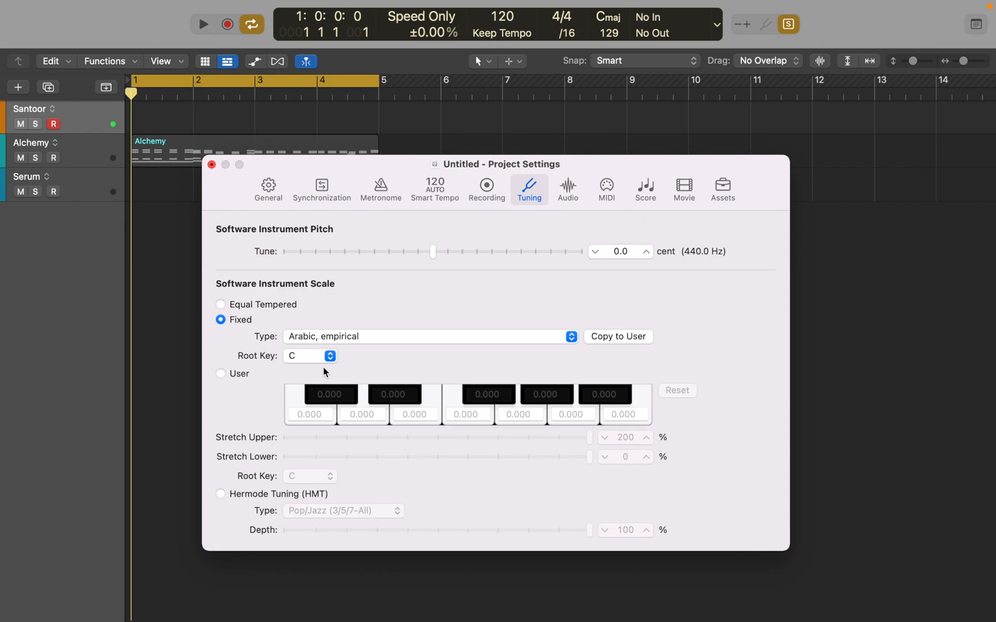
click(617, 337)
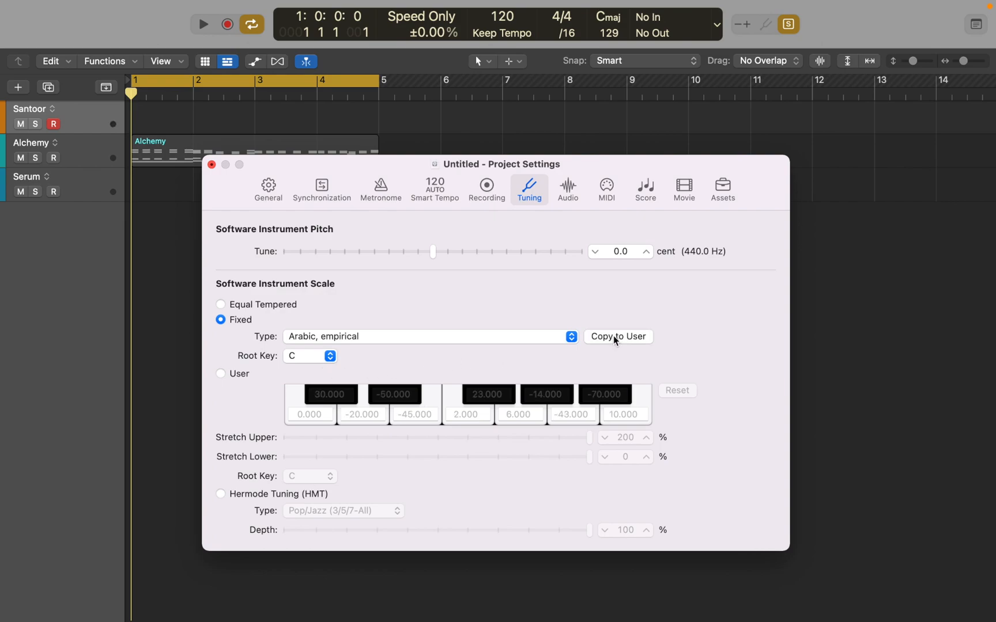
- Enter 10.000 in the User scale's C field, reset offsets to zero, then restore Equal Tempered
click(220, 373)
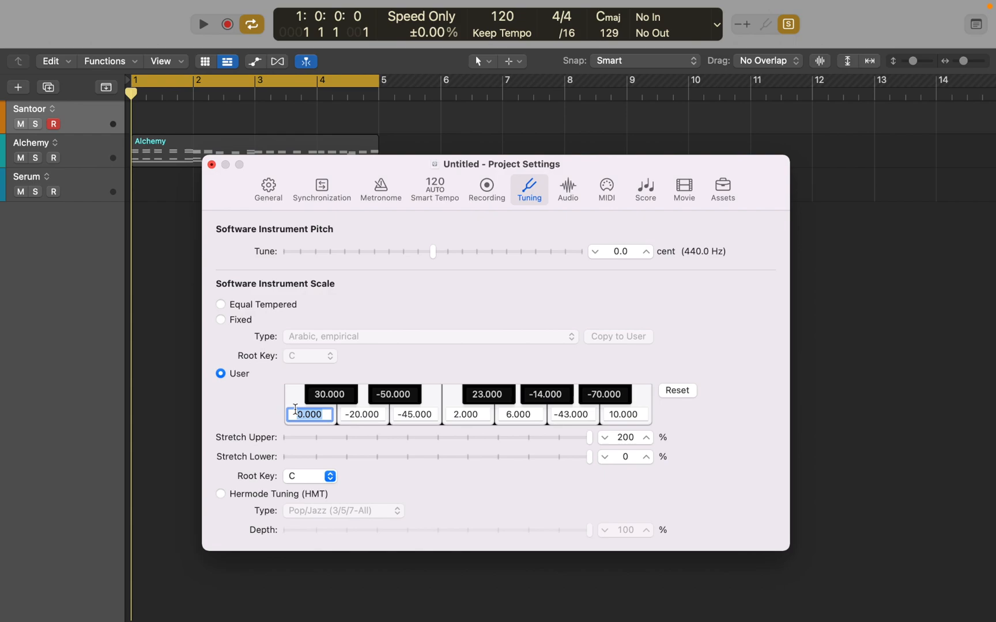
text(10.000)
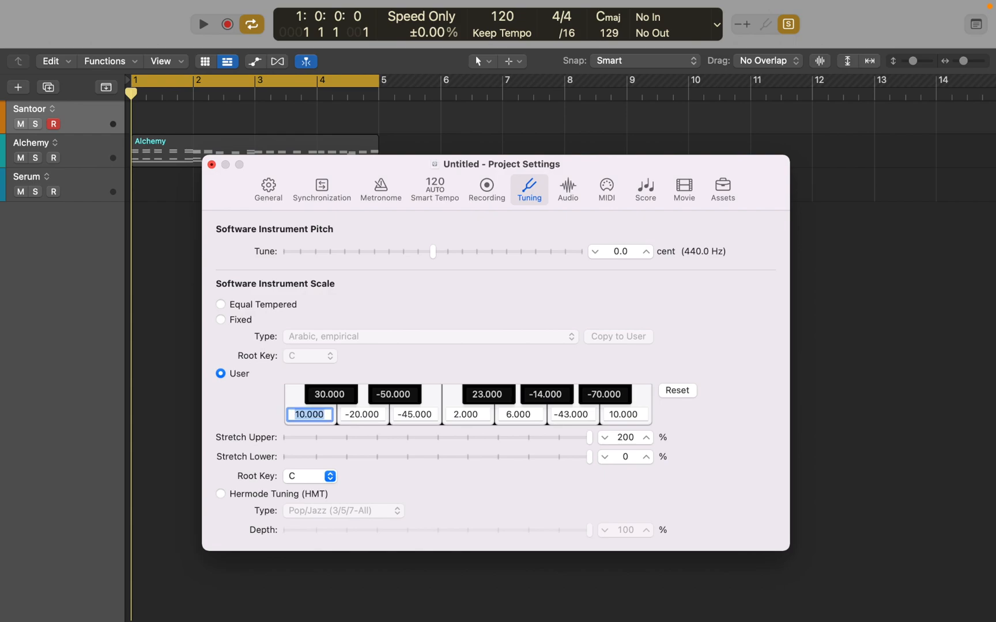
click(677, 391)
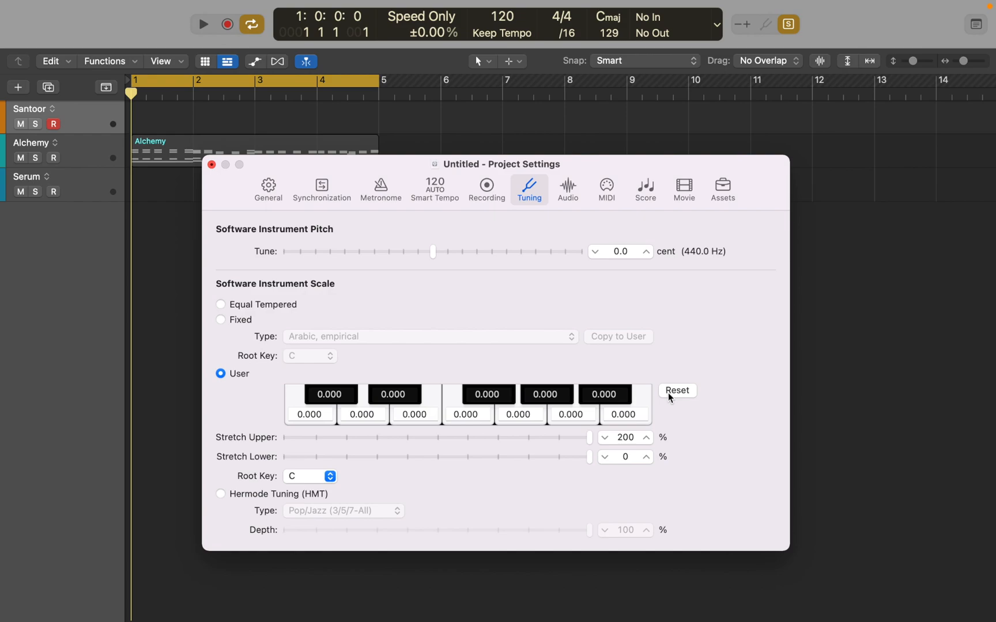
mouse_move(450, 356)
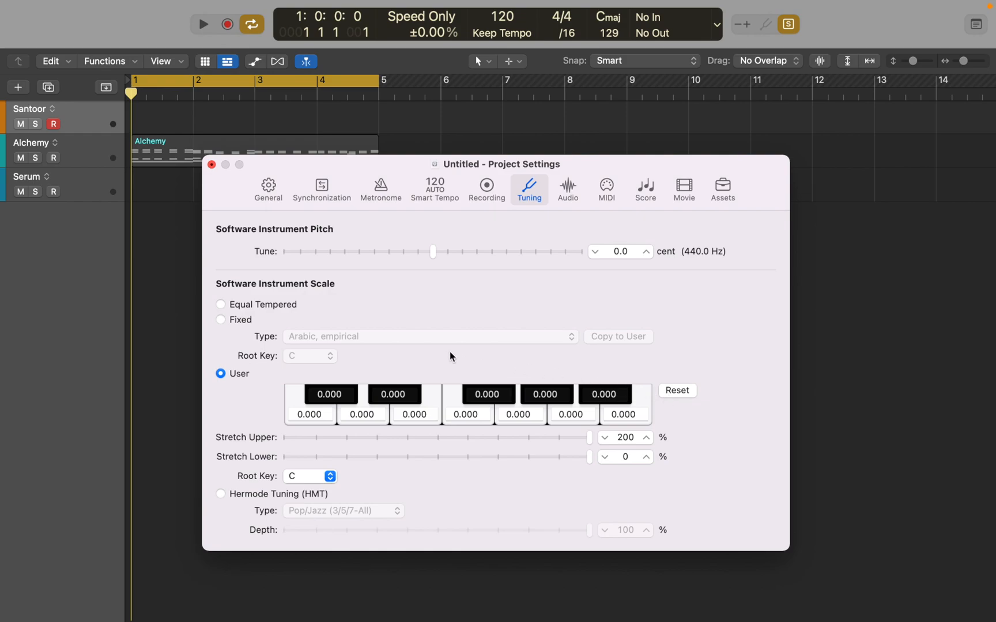
click(220, 305)
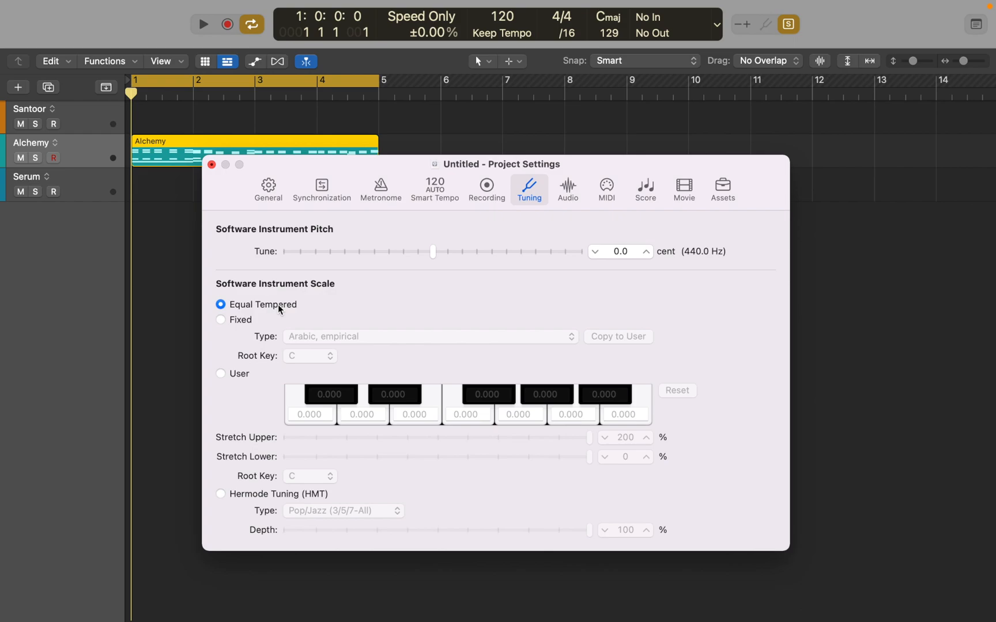
- Enable Hermode Tuning (HMT), Pop/Jazz (3/5/7-All) at 100% depth
click(201, 24)
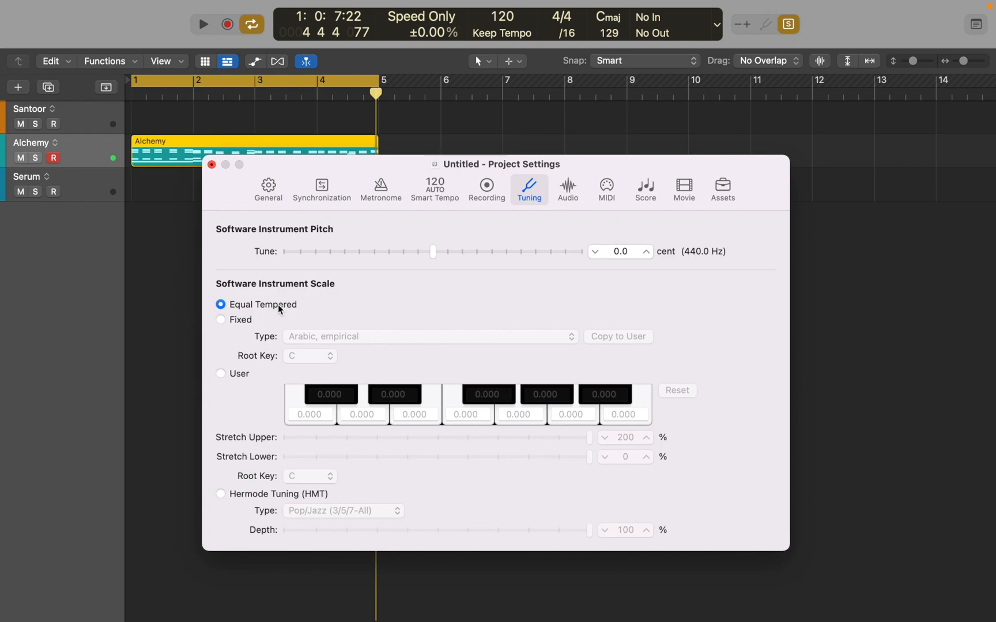
mouse_move(218, 502)
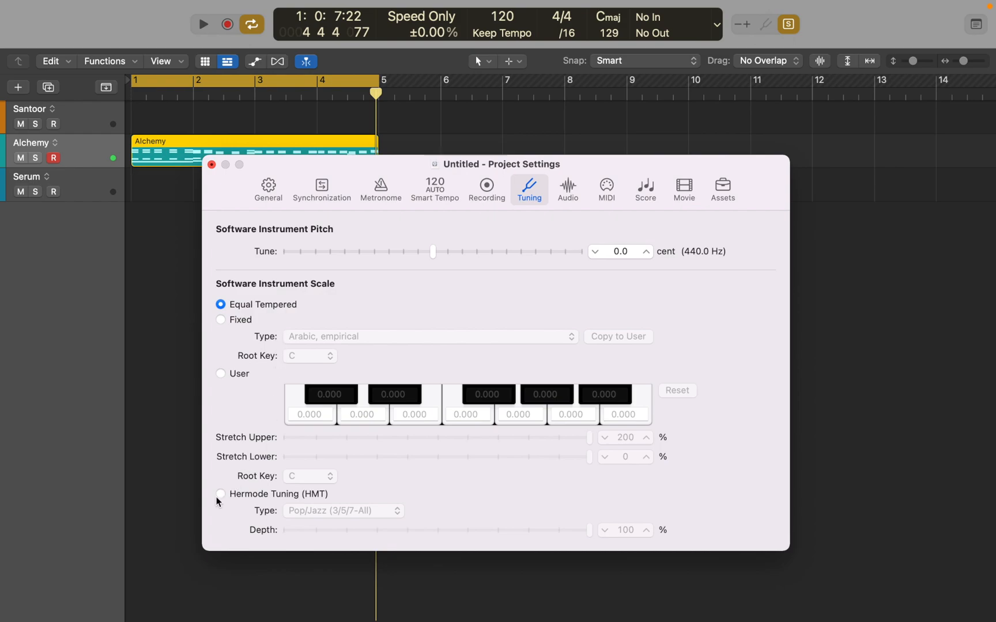
click(220, 494)
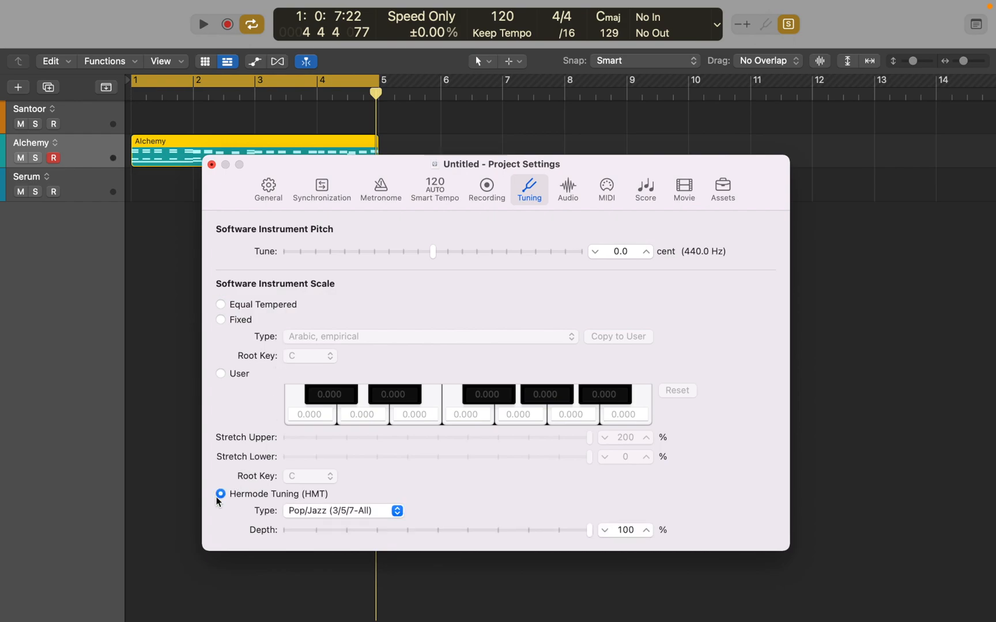
- Toggle HMT depth between 0% and 100% during playback, then reselect the Fixed Arabic scale
click(201, 24)
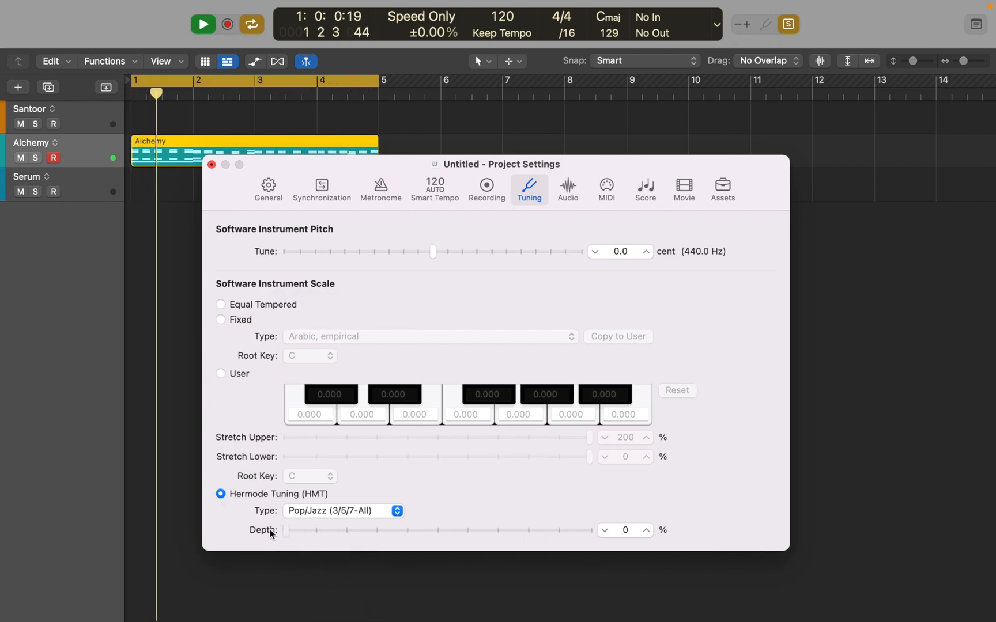
click(646, 526)
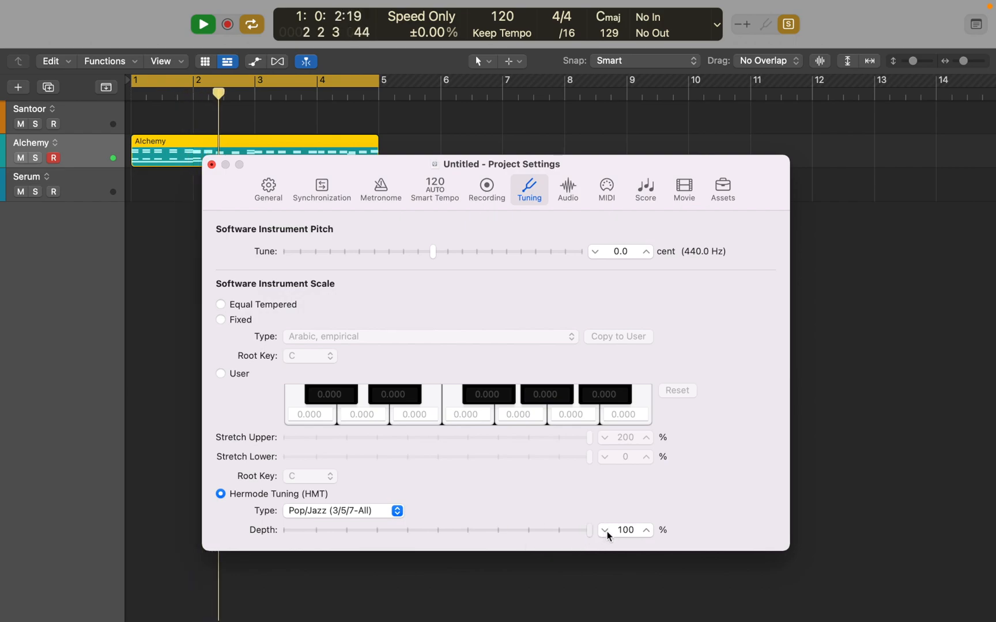
click(605, 529)
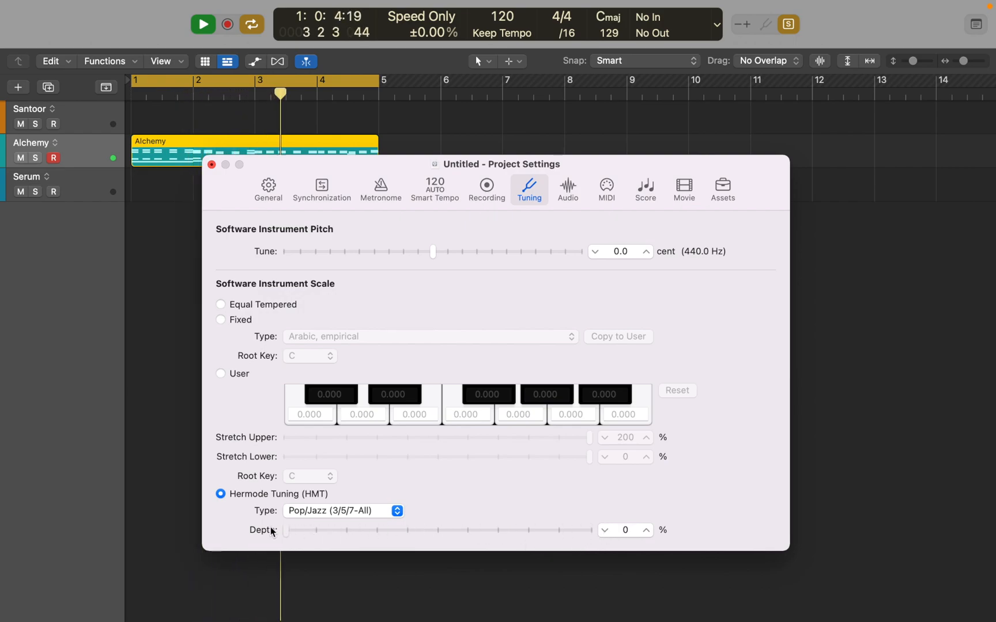
click(645, 530)
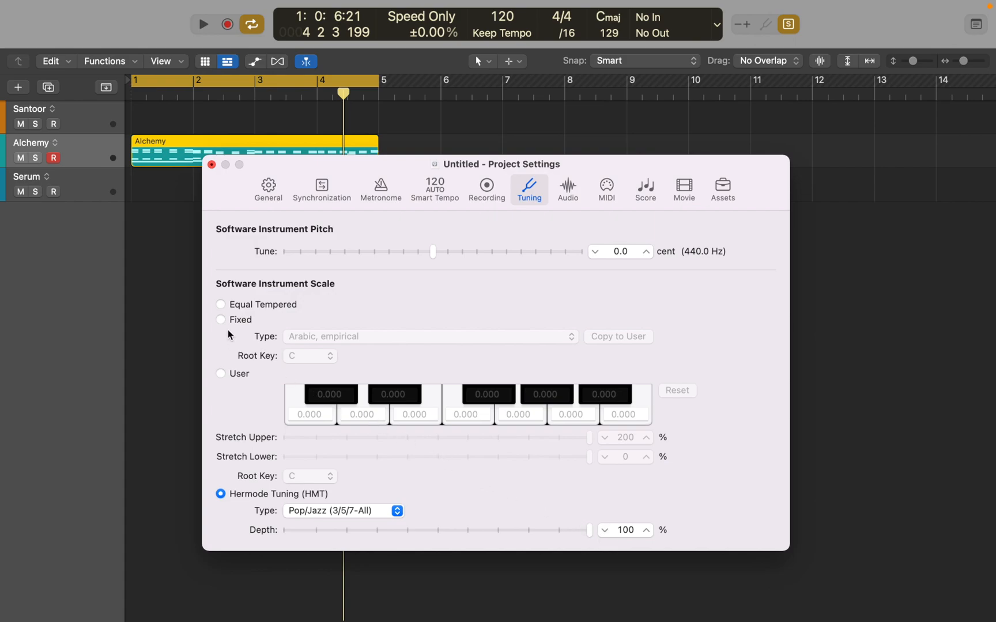
click(220, 319)
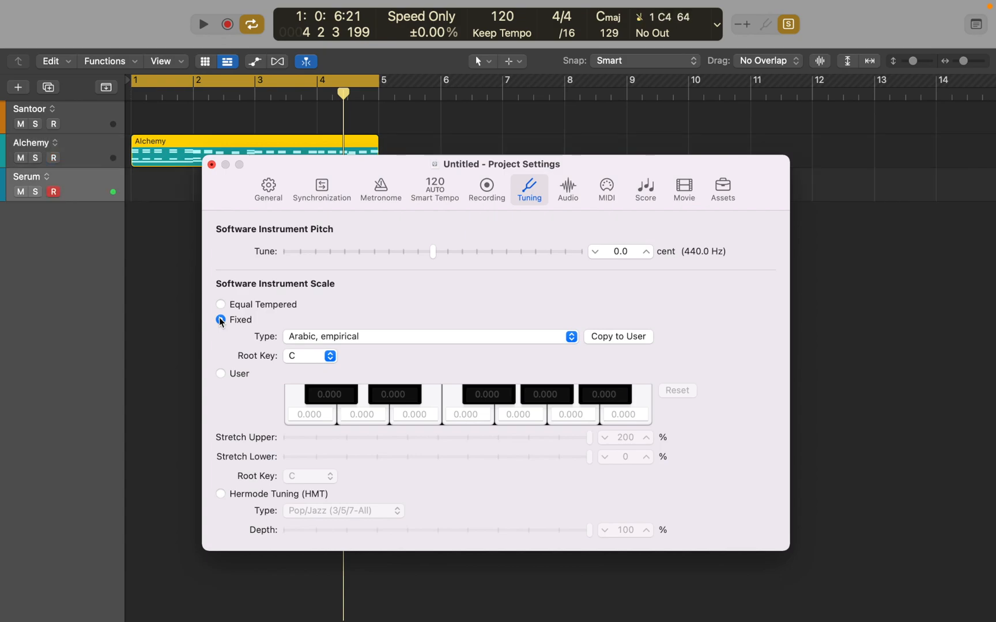
- Select Equal Tempered, close Project Settings, and open the Serum plug-in window
click(220, 305)
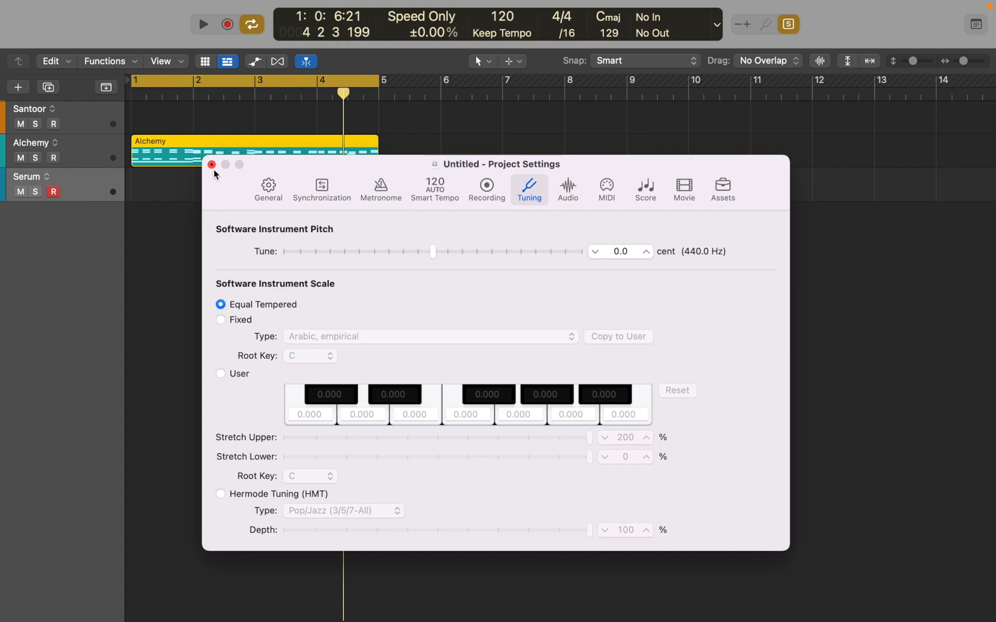
click(212, 164)
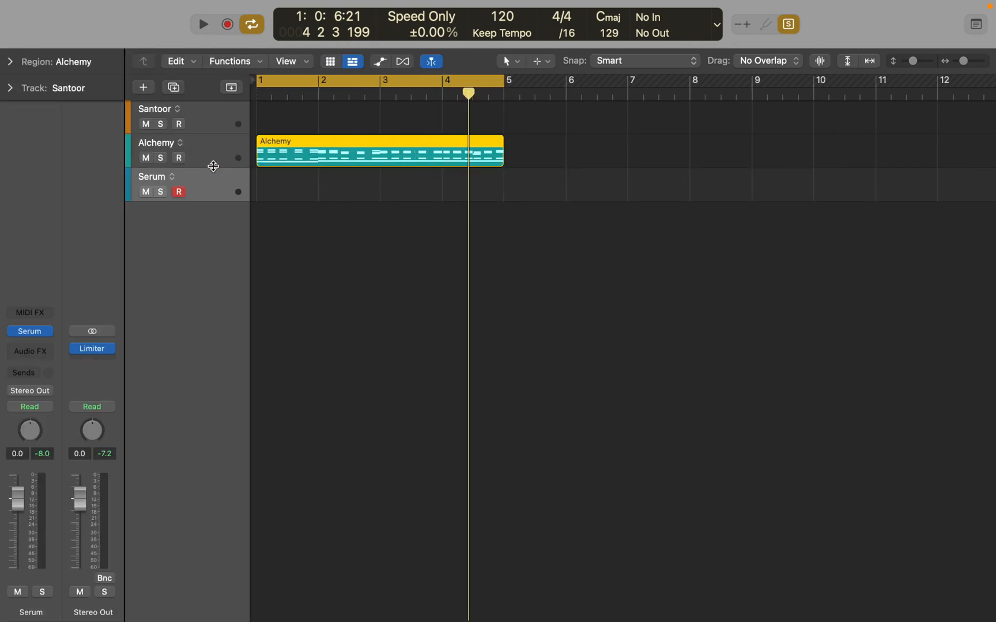
click(29, 330)
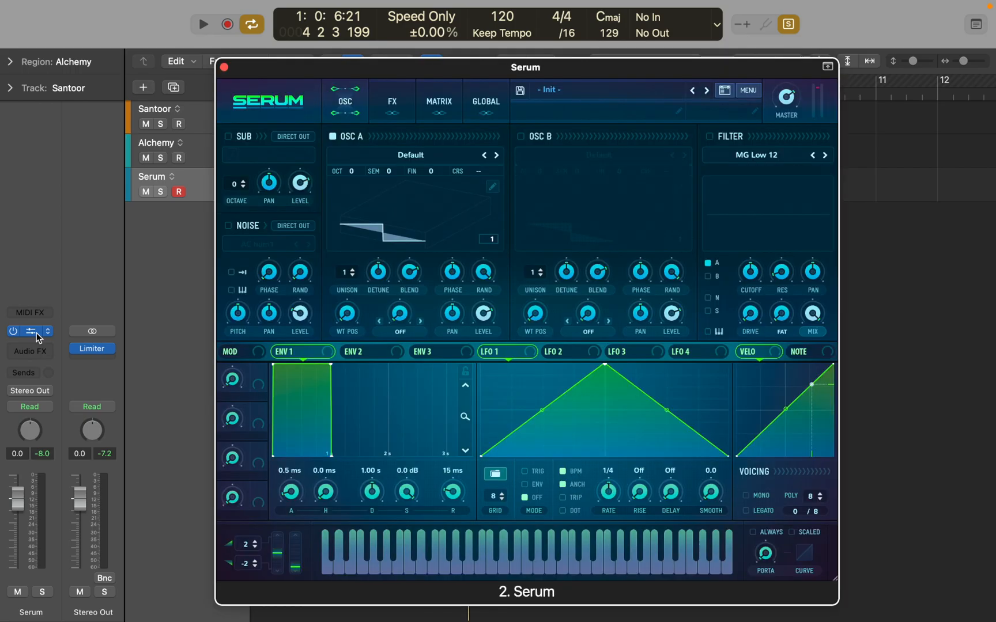
- View Serum's GLOBAL tuning settings (A = 440, no tuning file), then close Serum
click(485, 101)
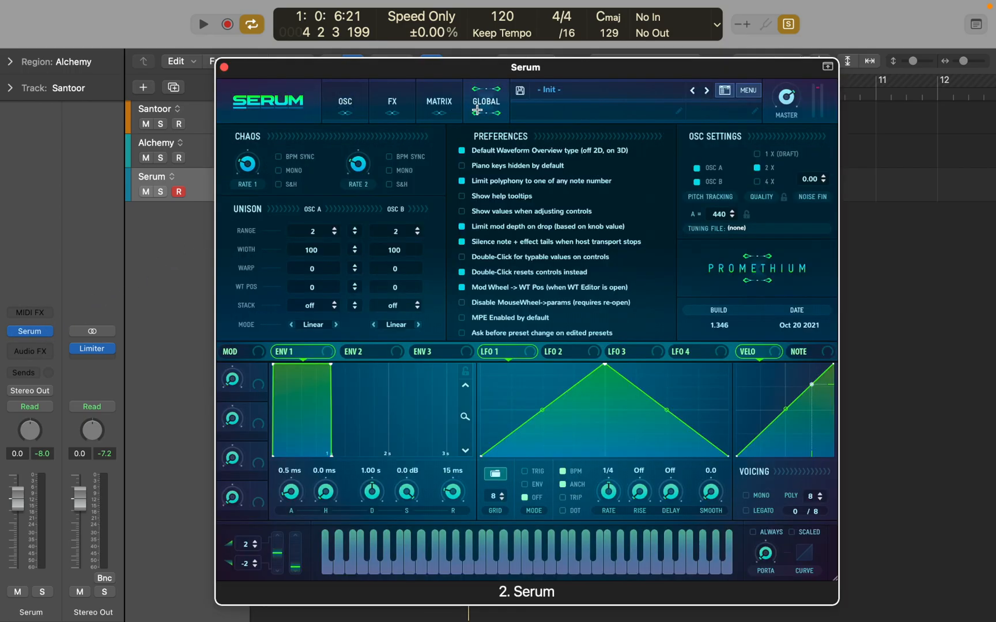
mouse_move(734, 227)
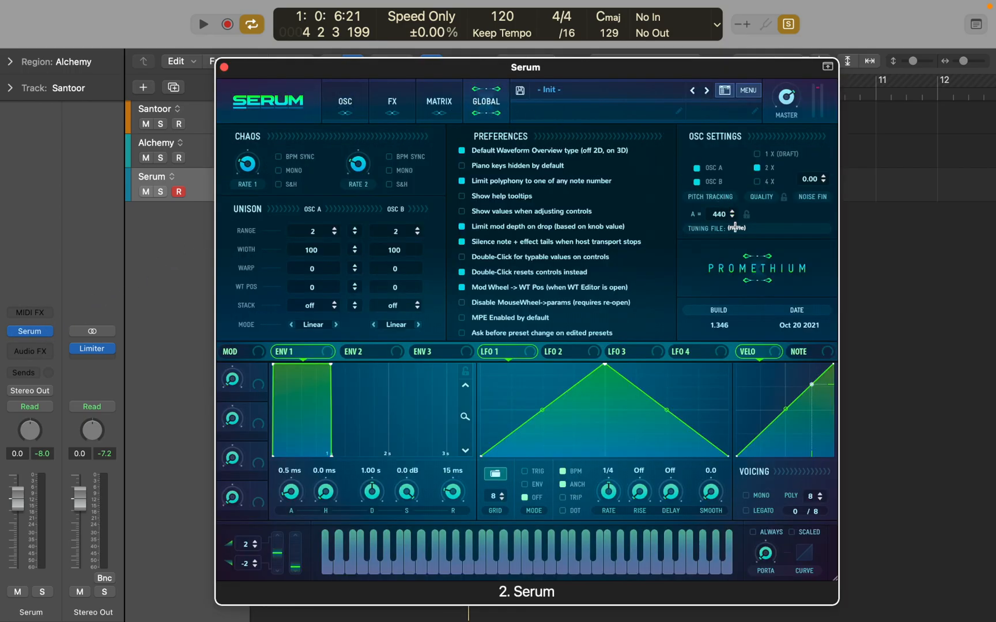
mouse_move(736, 231)
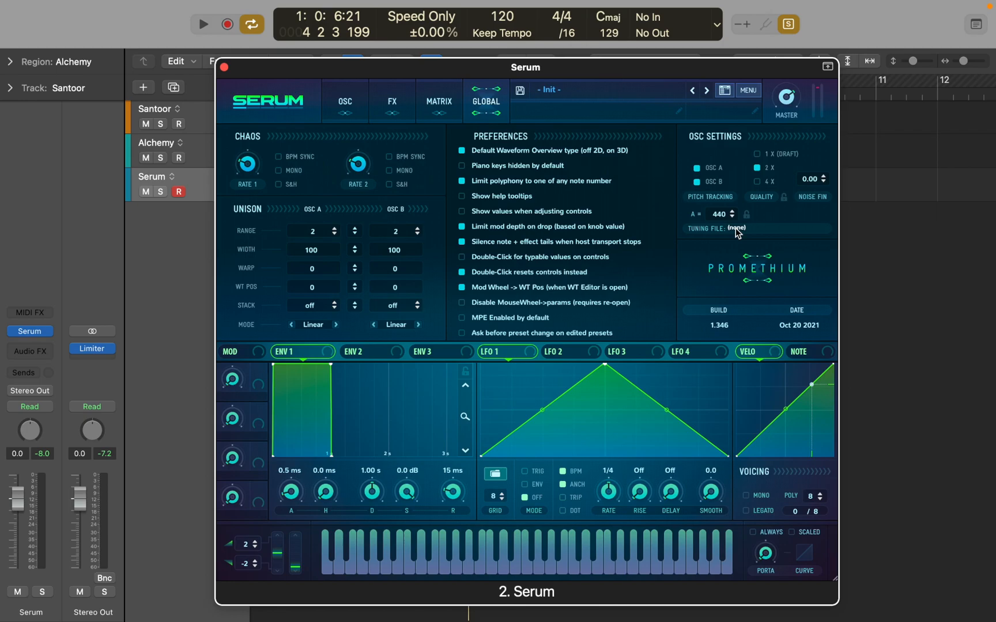
mouse_move(423, 143)
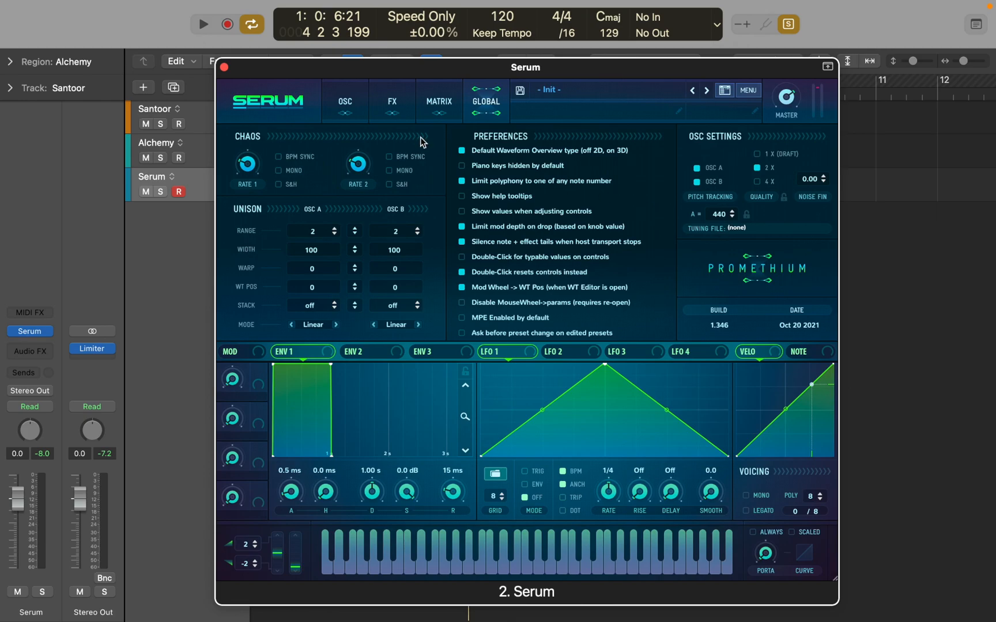
click(224, 67)
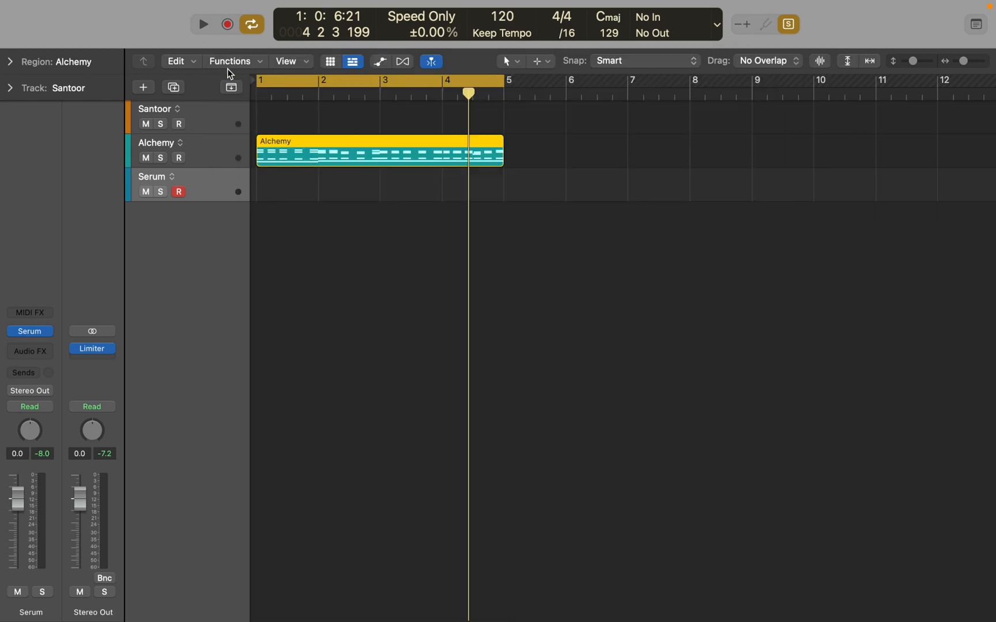